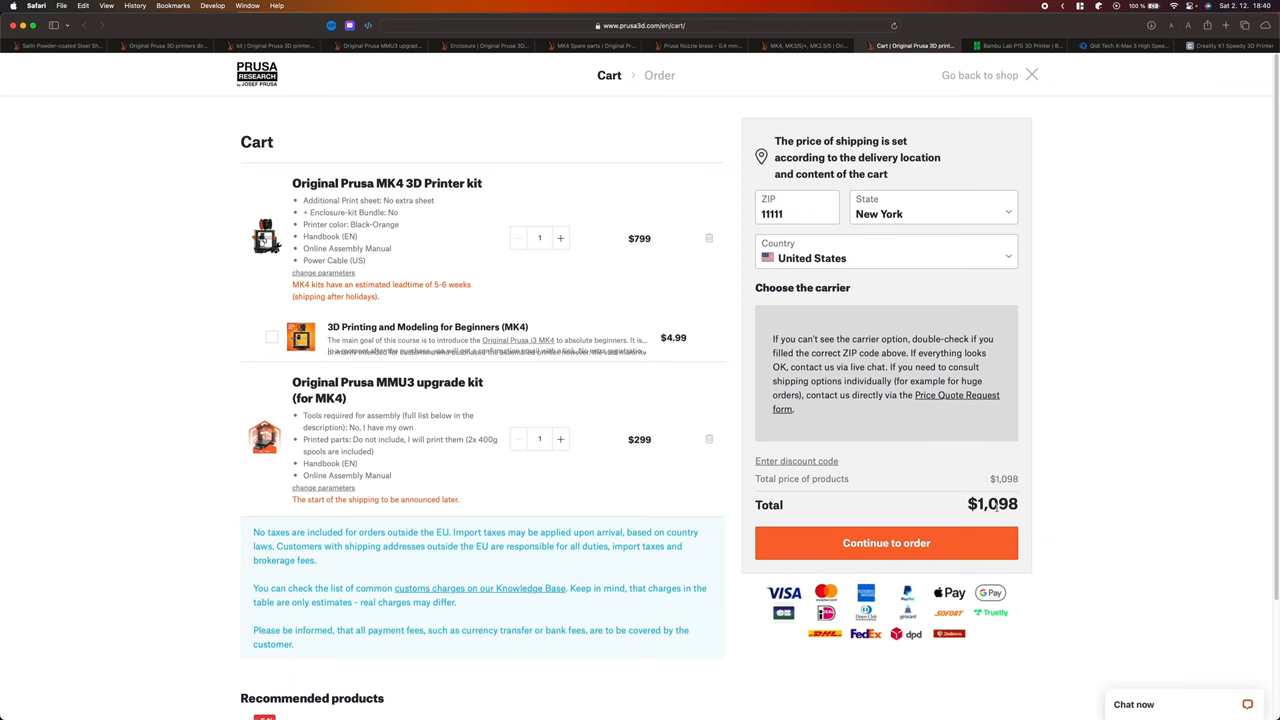
Step: On the Bambu Lab P1S page, choose the P1S Combo and highlight its $949.00 price
left_click(1013, 46)
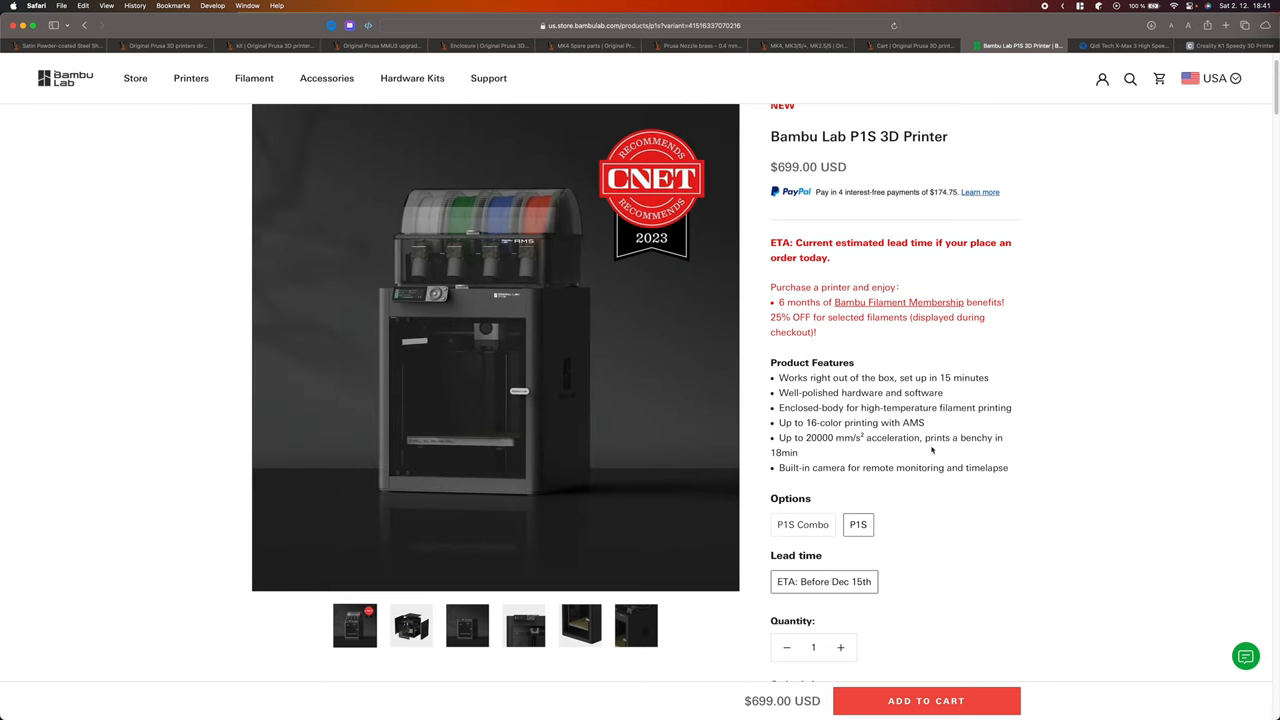
left_click(802, 524)
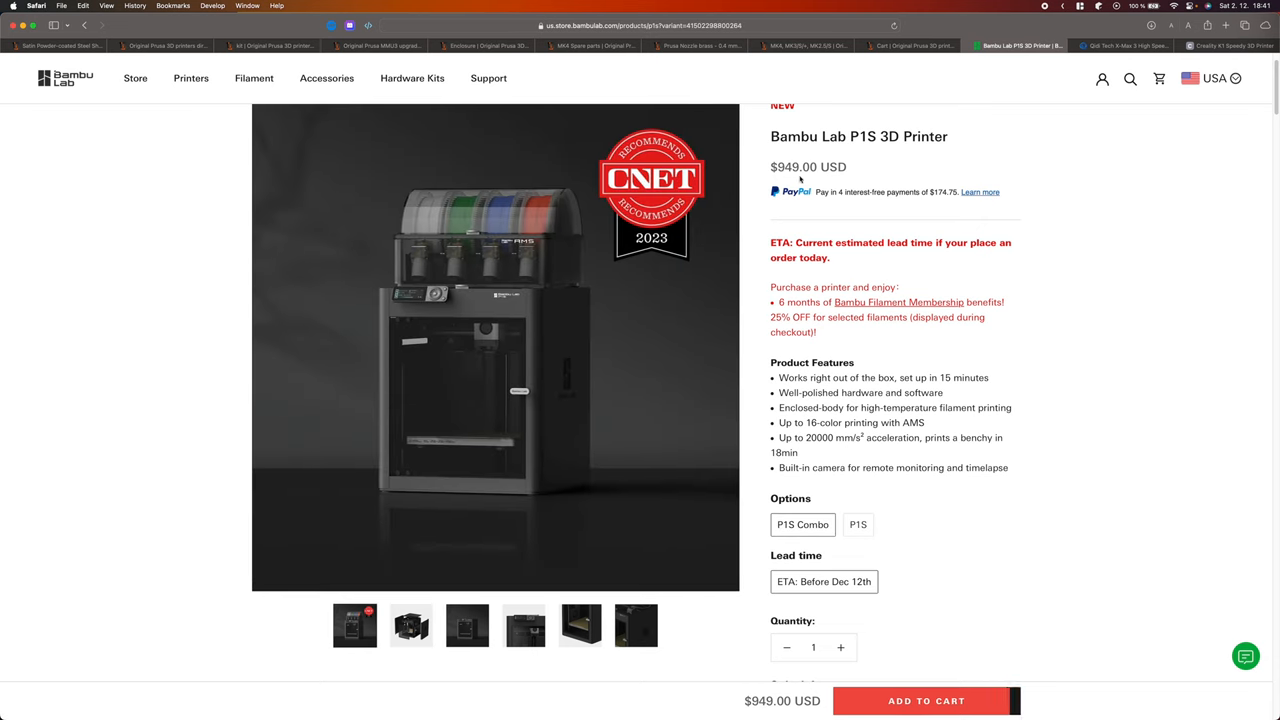
double_click(808, 167)
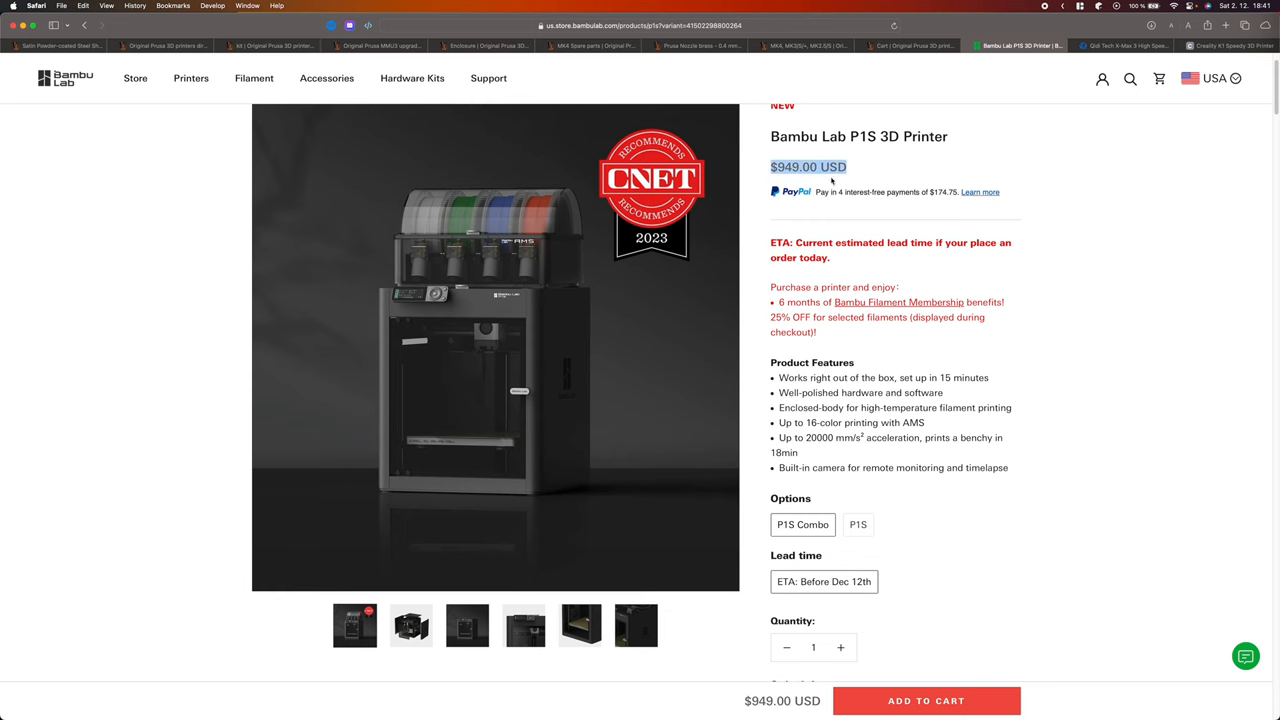
mouse_move(1089, 362)
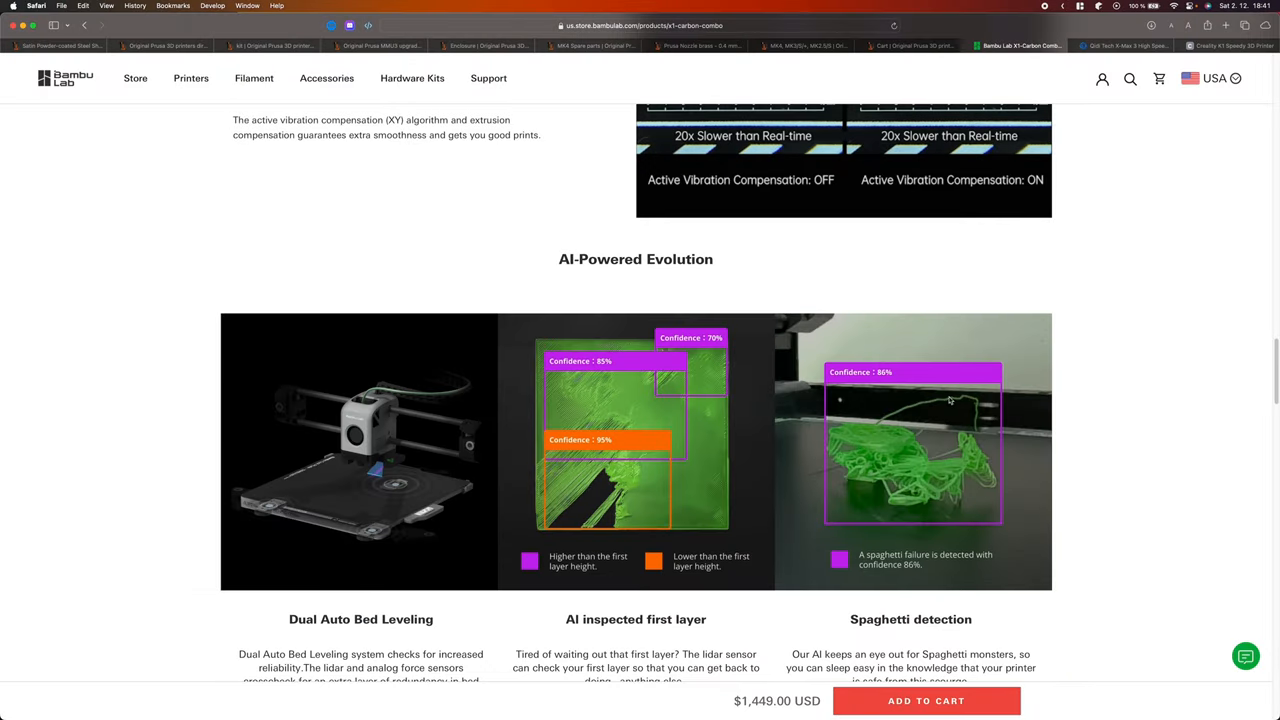
mouse_move(863, 452)
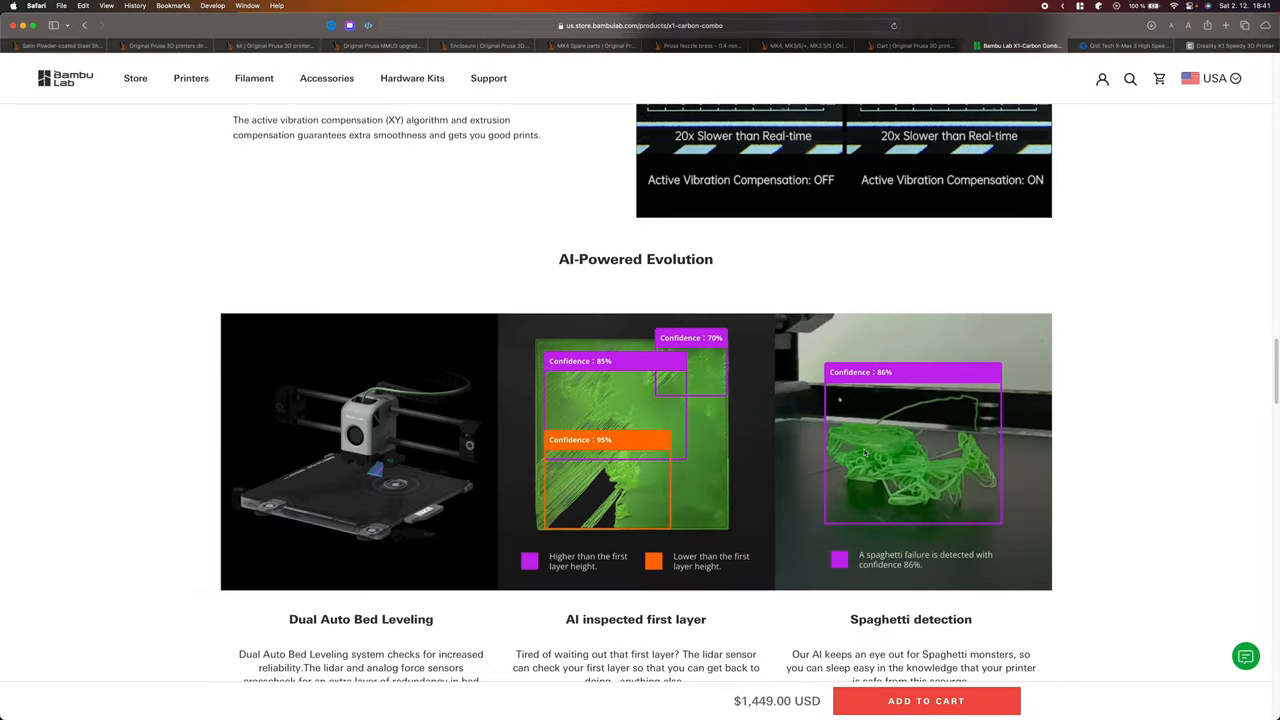
mouse_move(1160, 382)
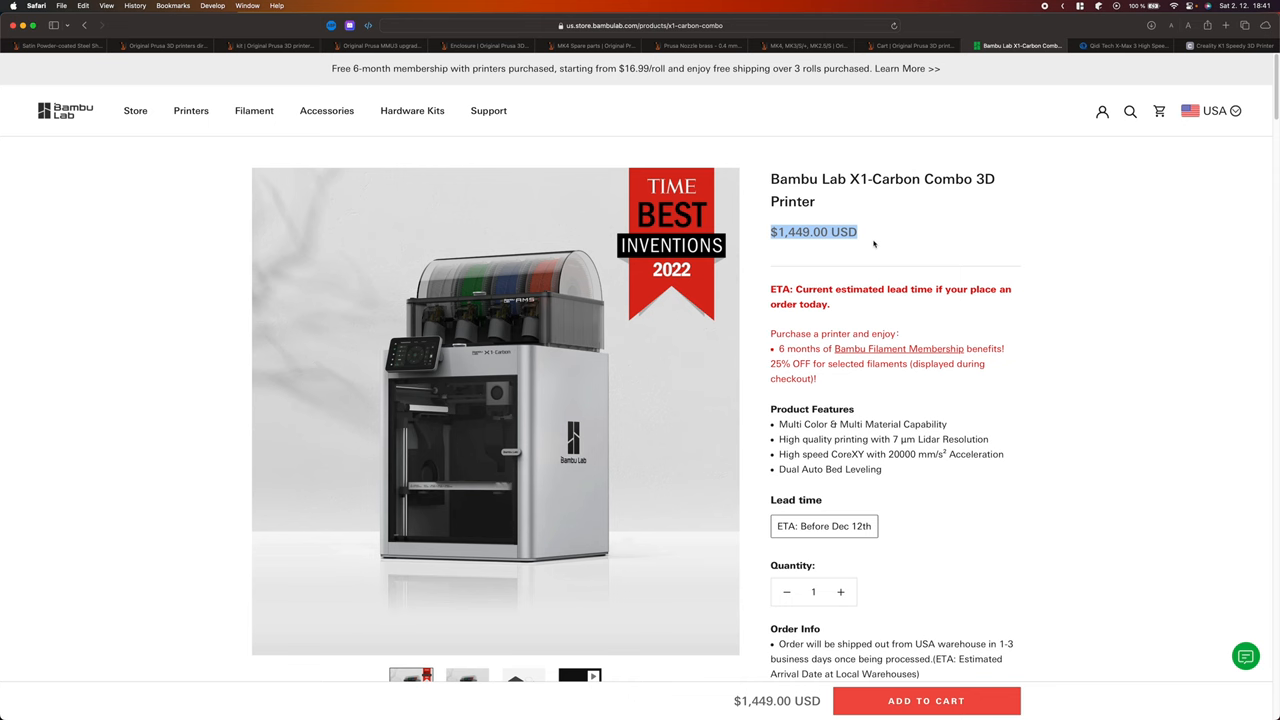
Step: Check the other open tabs, then open the Bambu Lab 3D printer collection
left_click(909, 45)
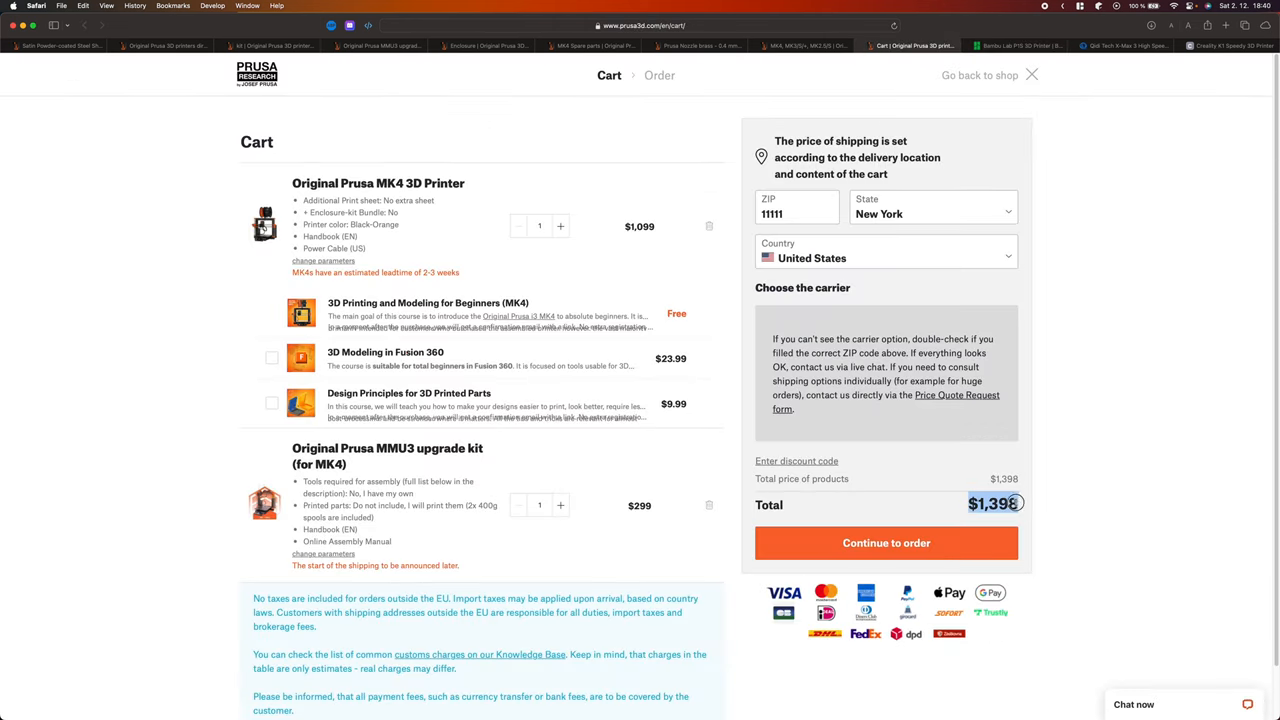
left_click(1022, 43)
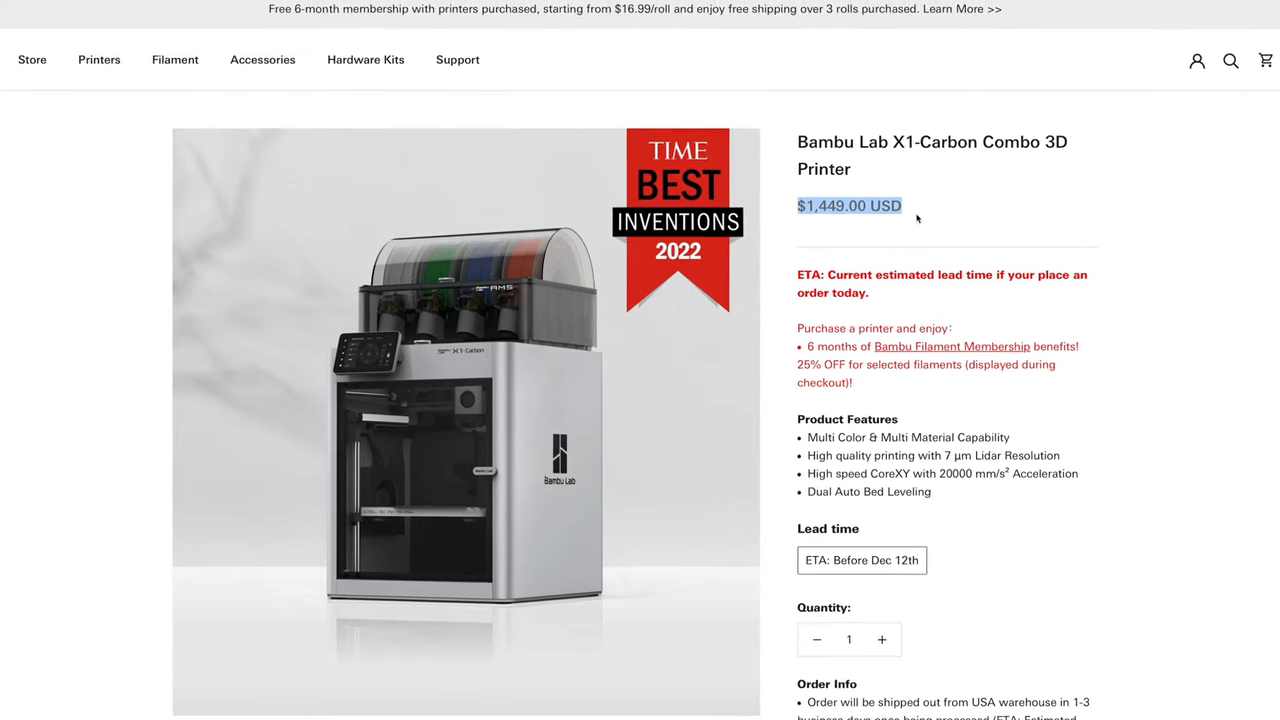
left_click(98, 59)
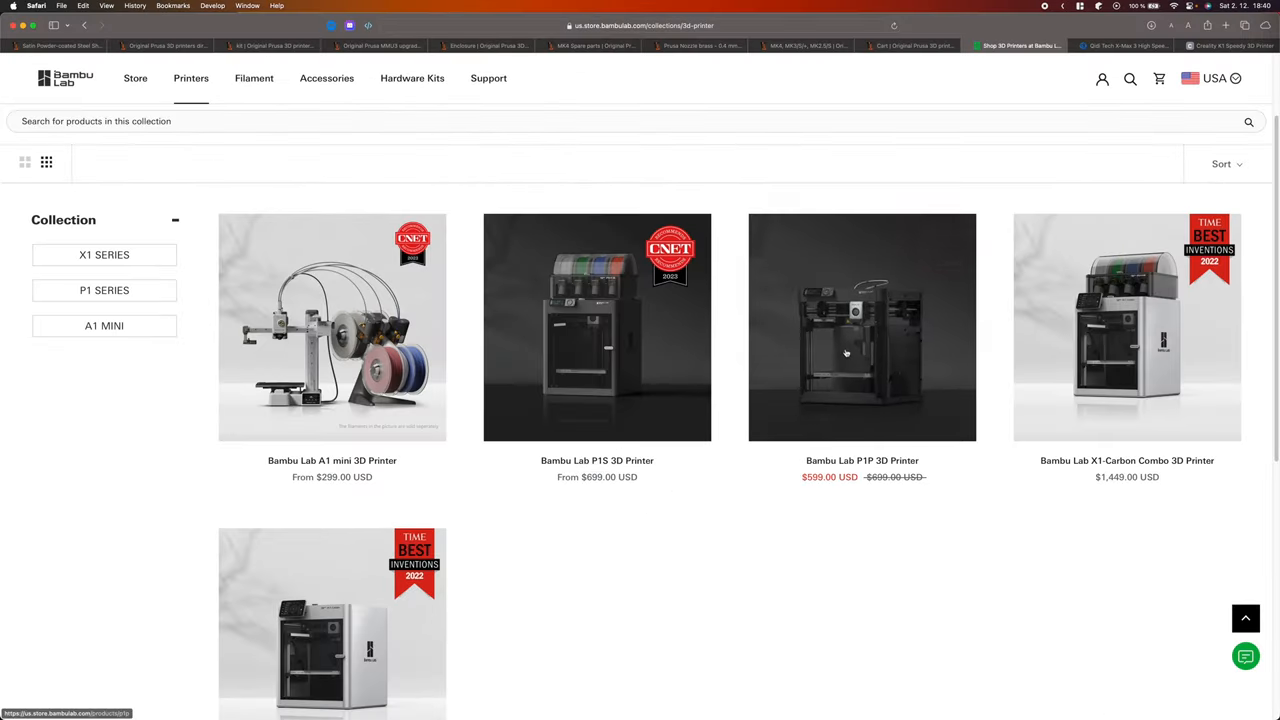
mouse_move(838, 351)
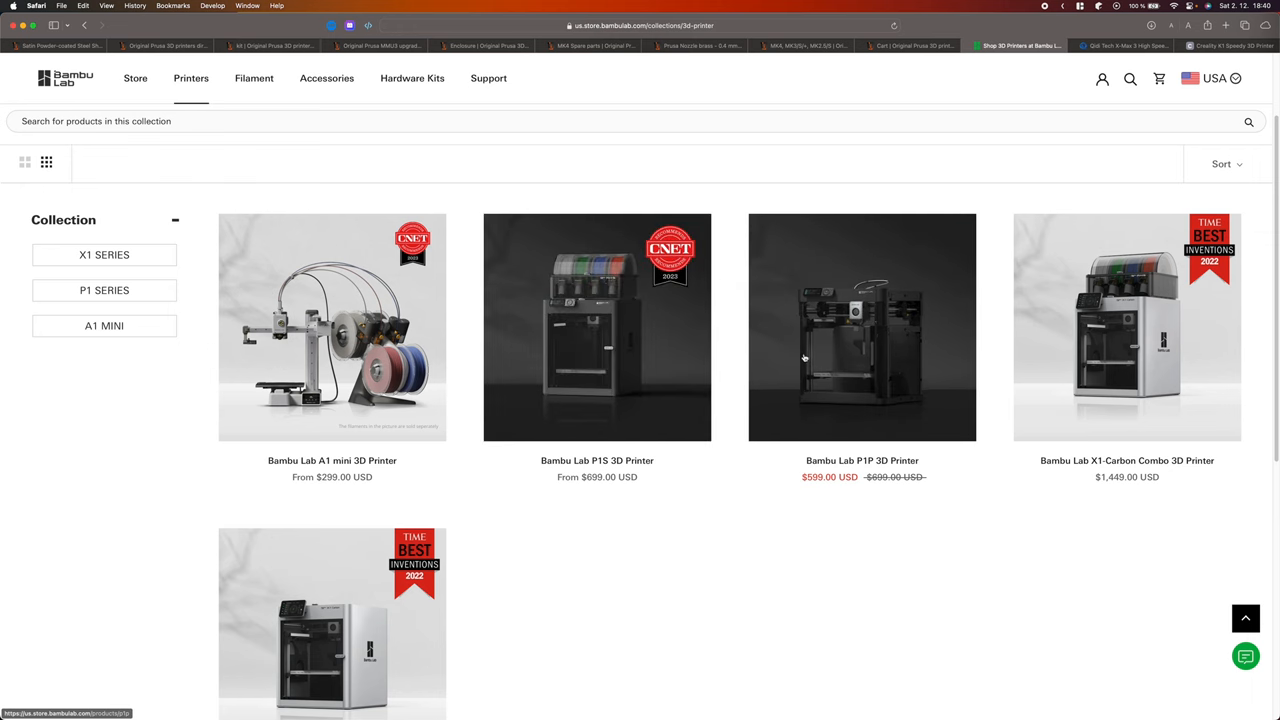
mouse_move(659, 357)
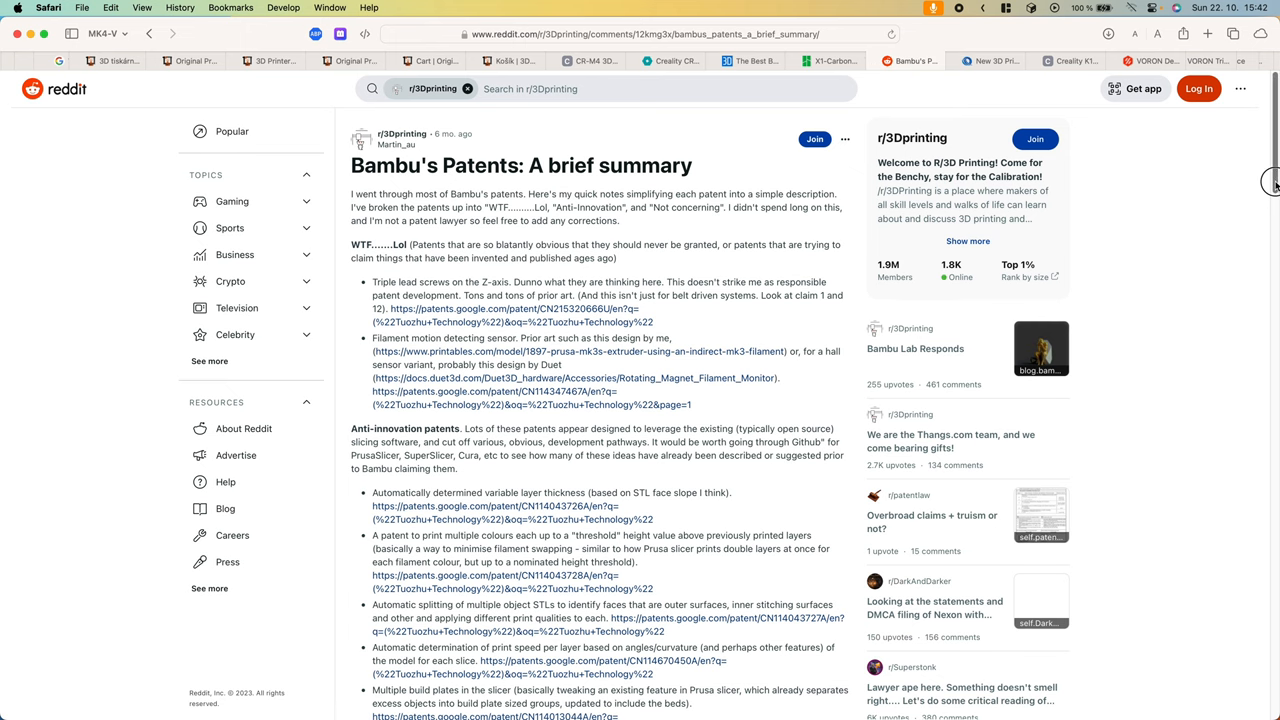
Step: Scroll down the Bambu Lab printer collection listing the A1 mini, P1S, P1P and X1-Carbon
scroll("down", 3)
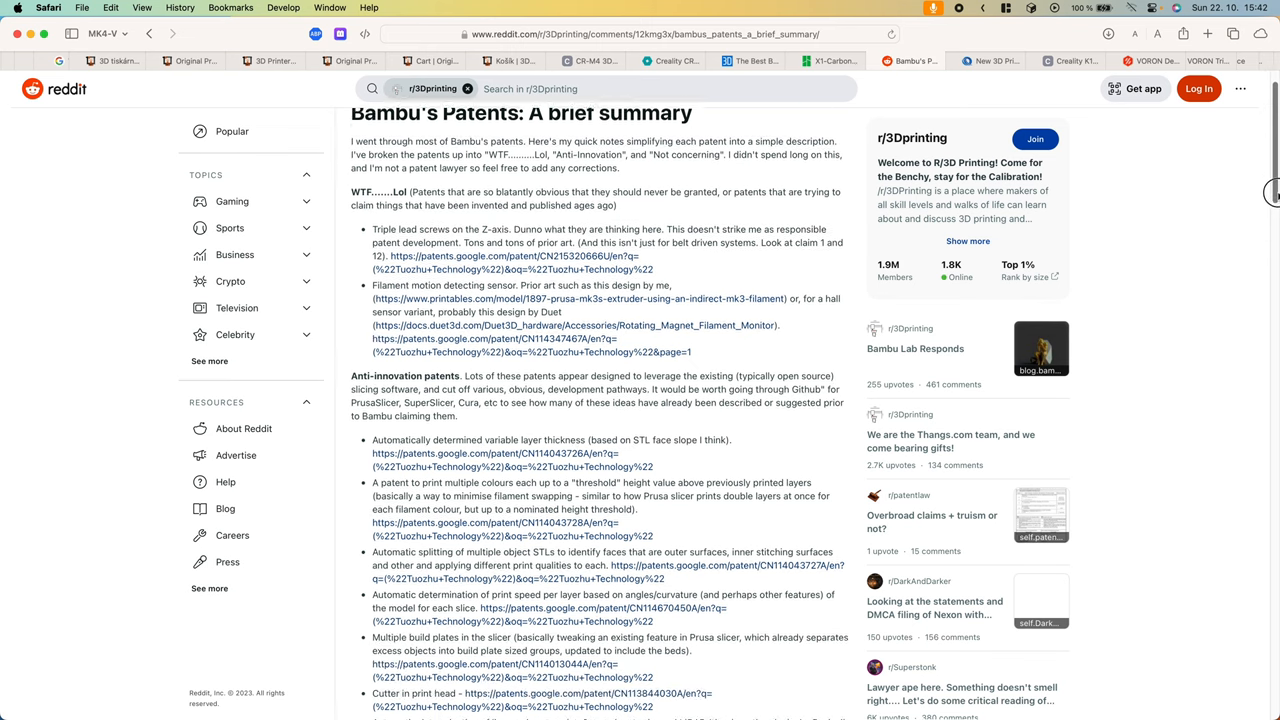
scroll("down", 3)
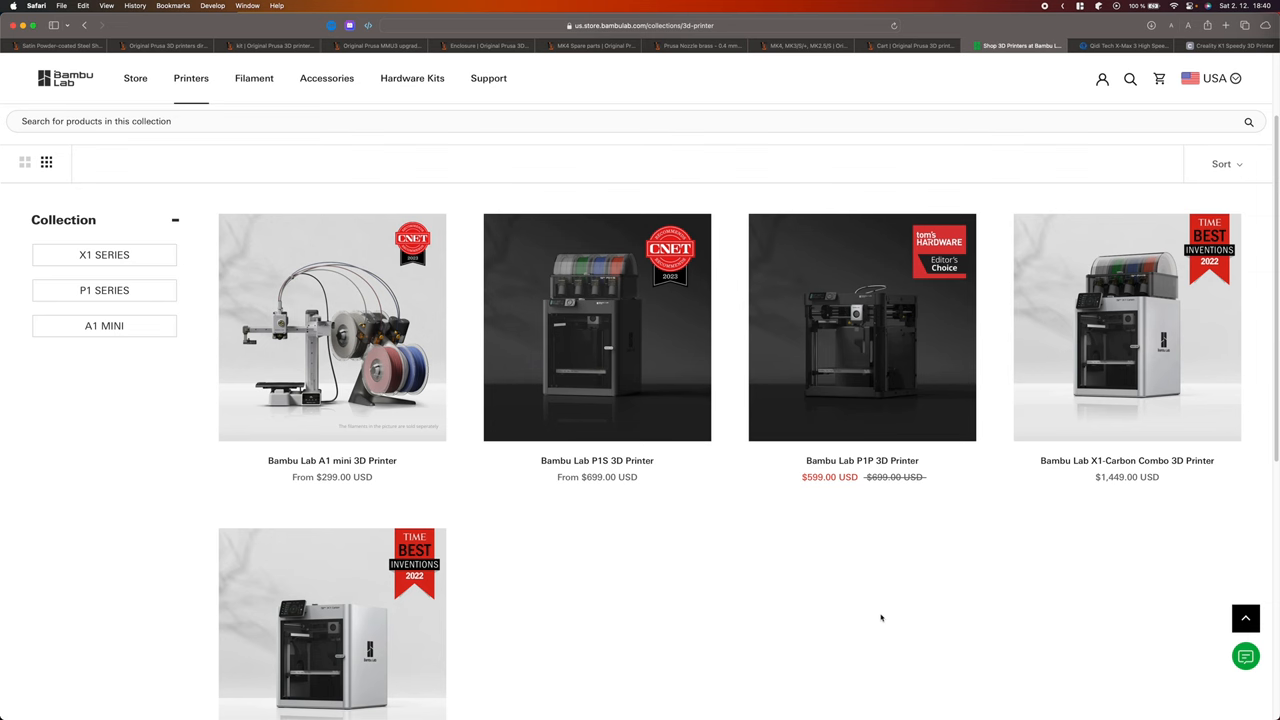
mouse_move(845, 352)
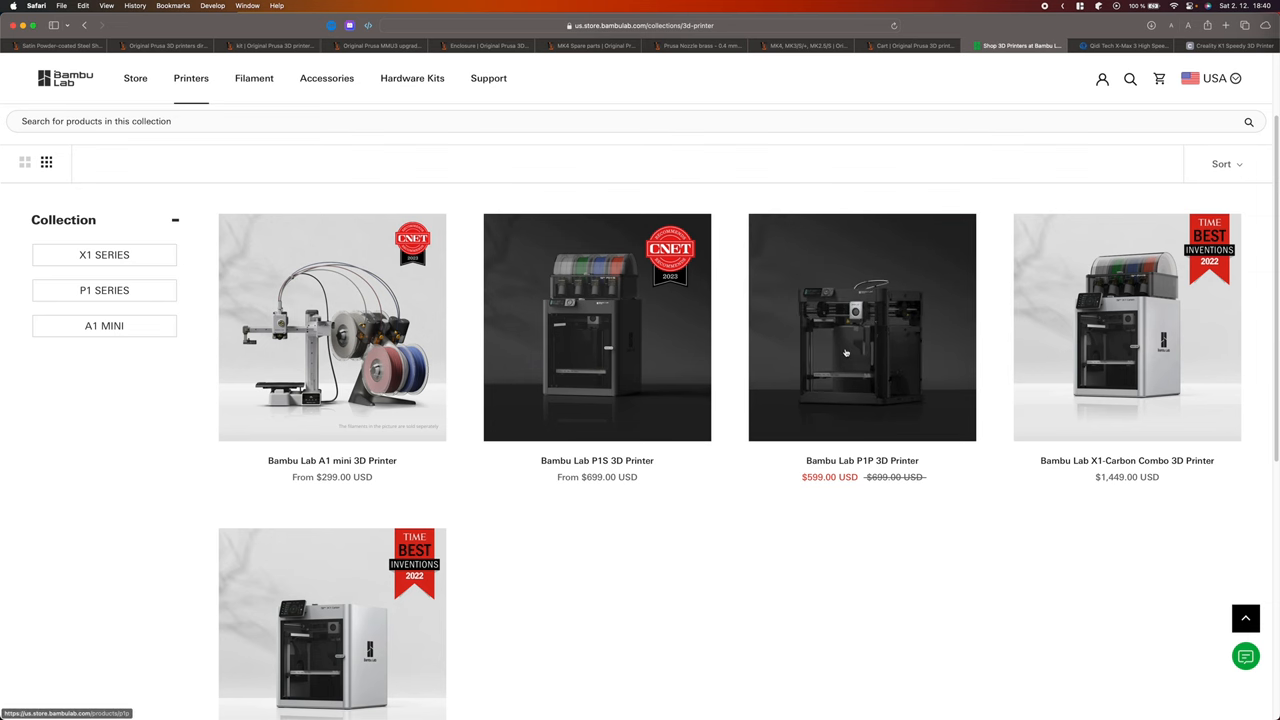
mouse_move(817, 350)
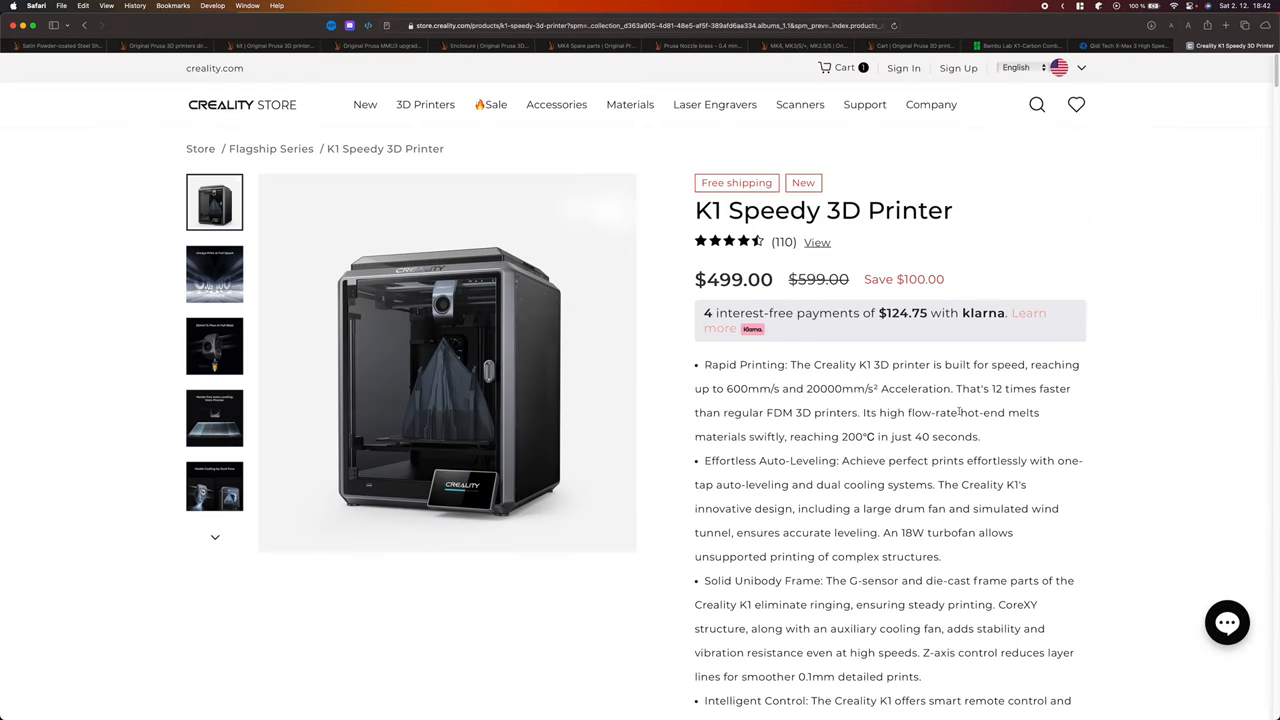
double_click(732, 279)
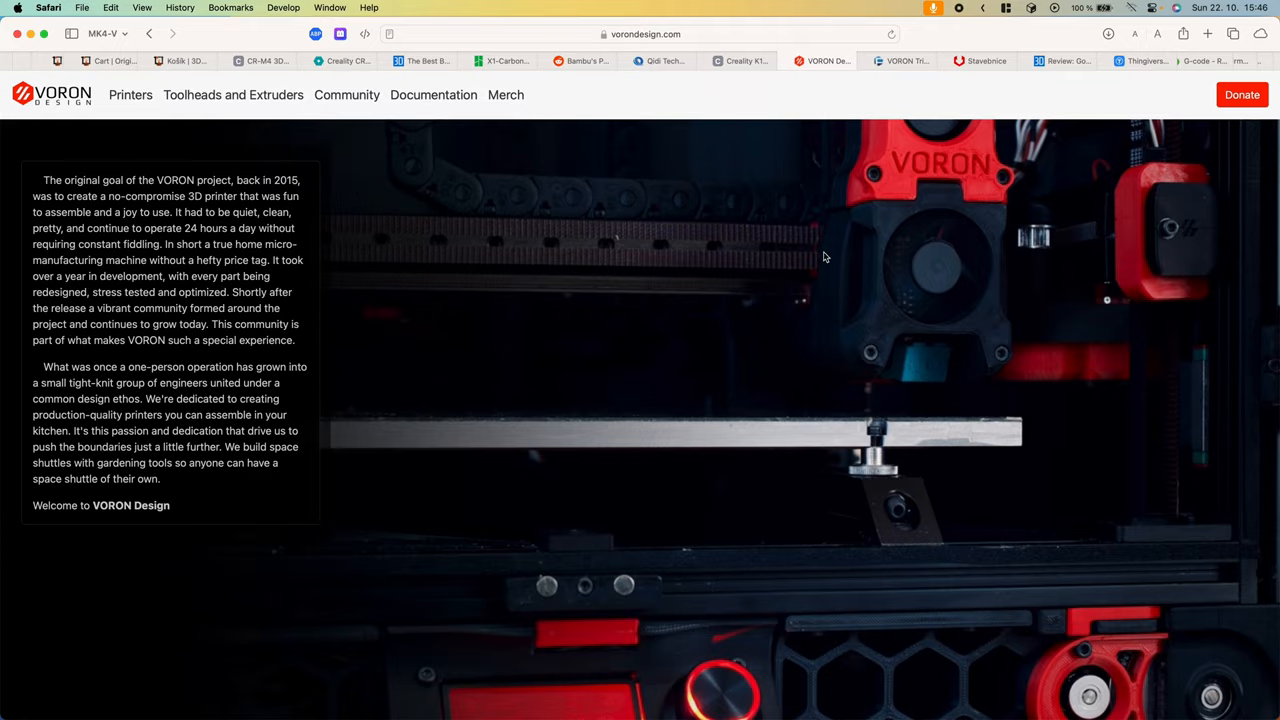
mouse_move(129, 95)
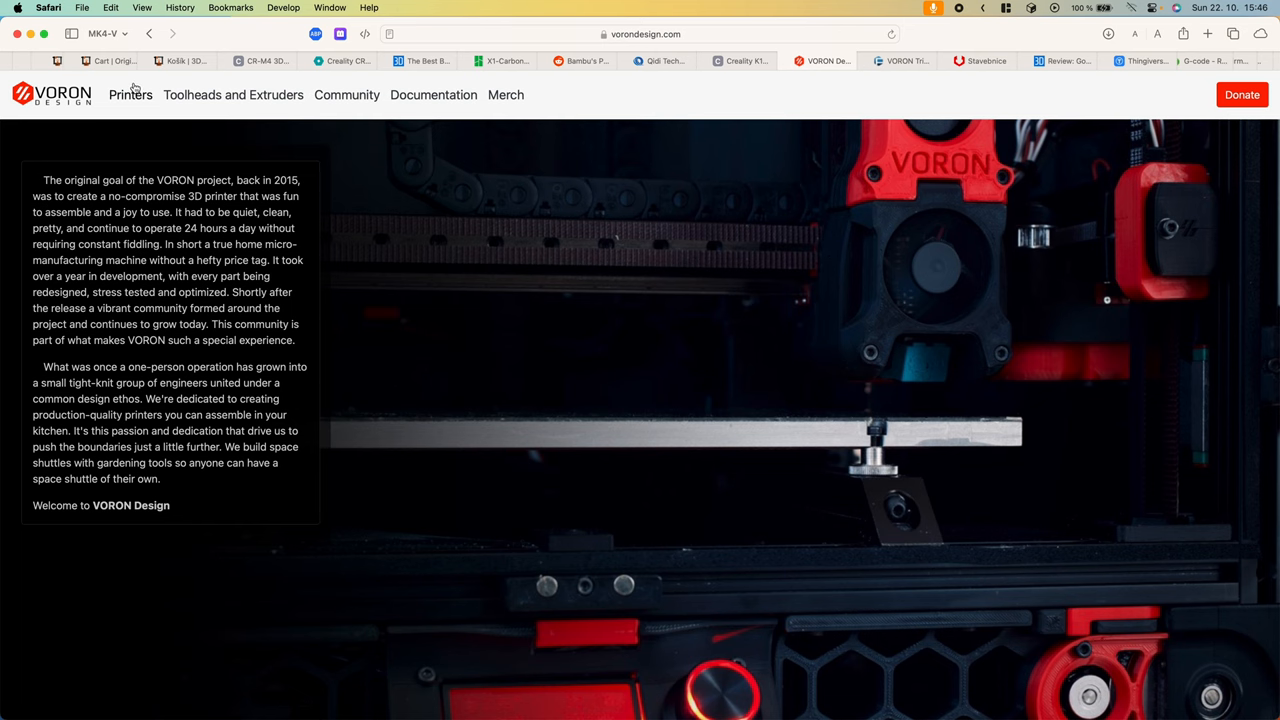
Step: Visit the VORON Trident page, then the VORON2 page, then switch to the All3DP MK4 review
left_click(129, 95)
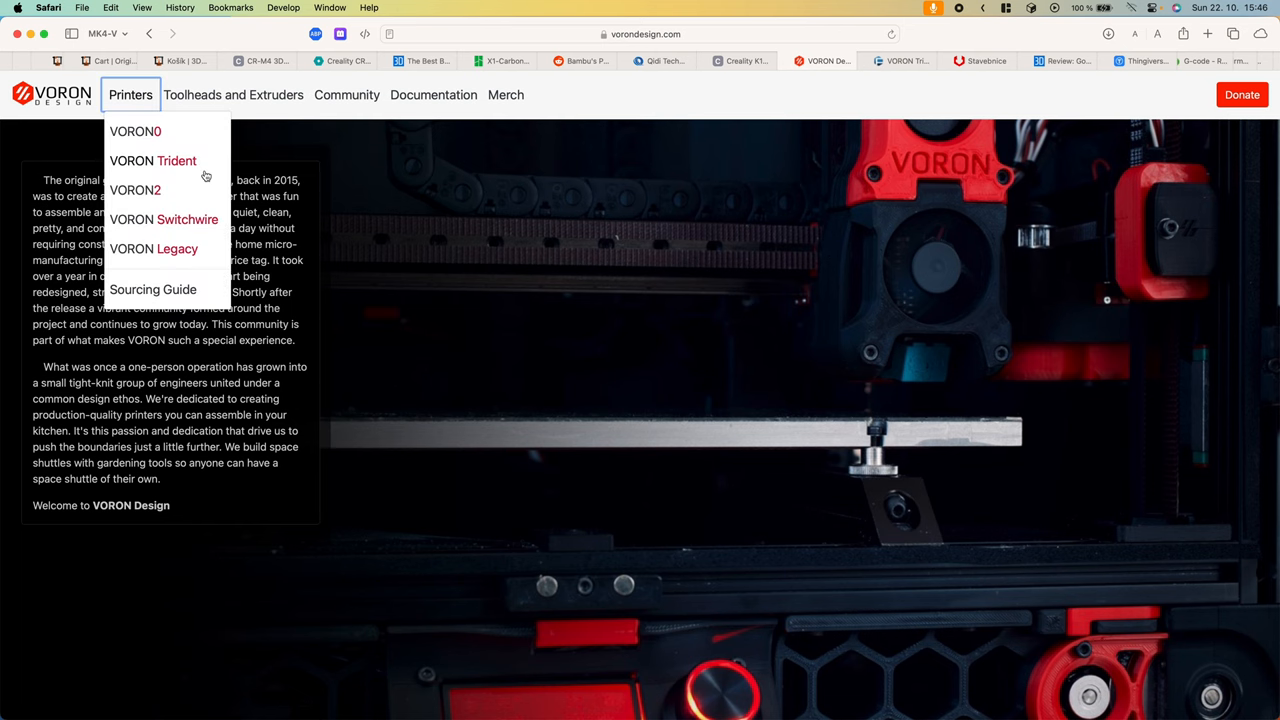
left_click(152, 161)
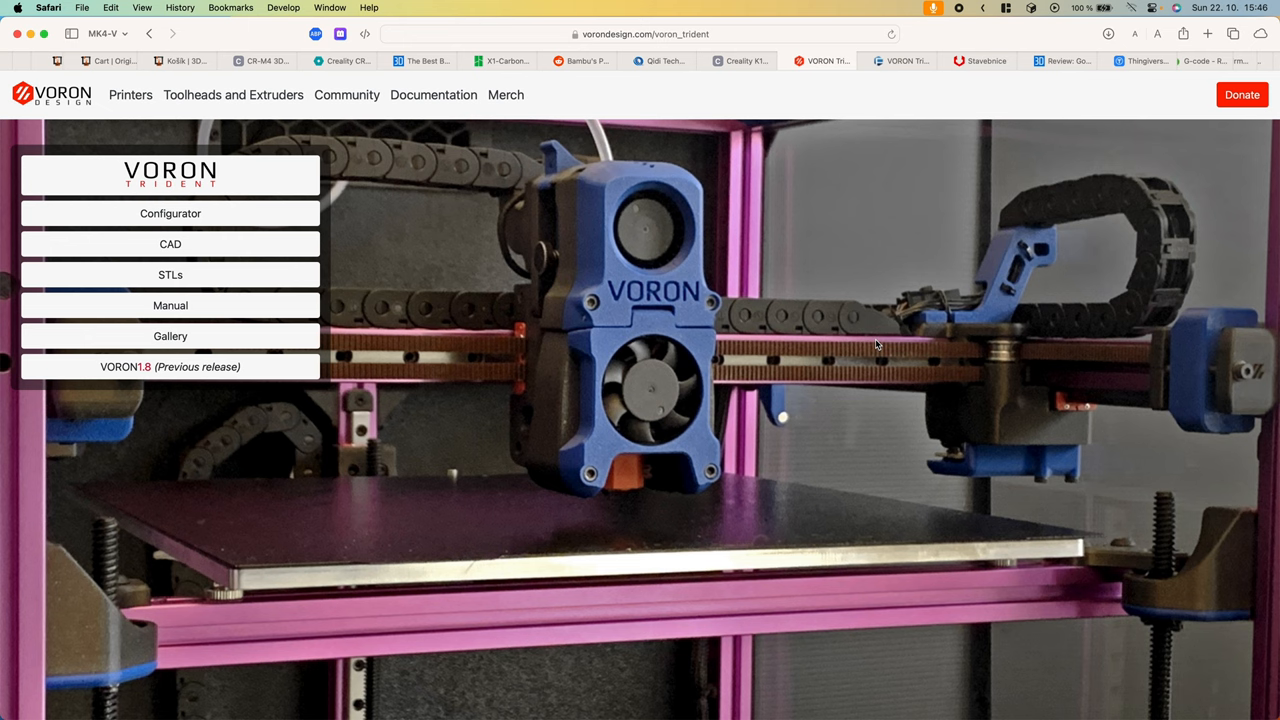
left_click(130, 94)
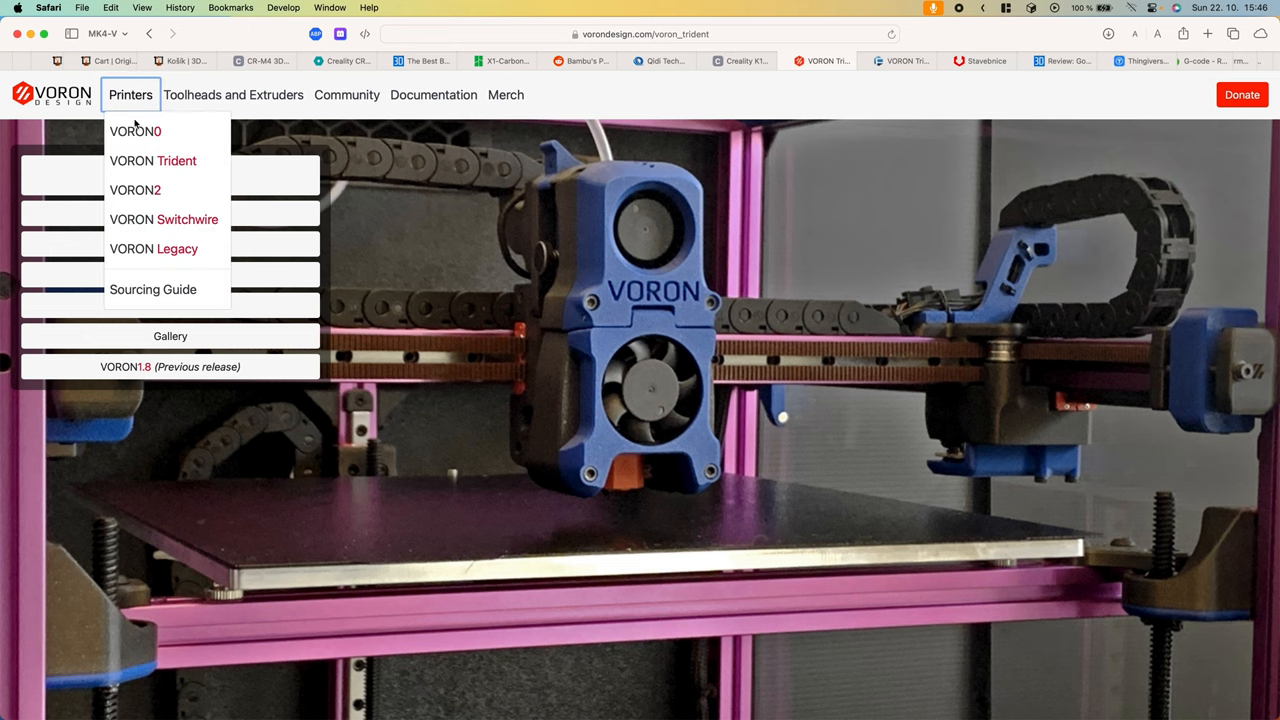
left_click(135, 190)
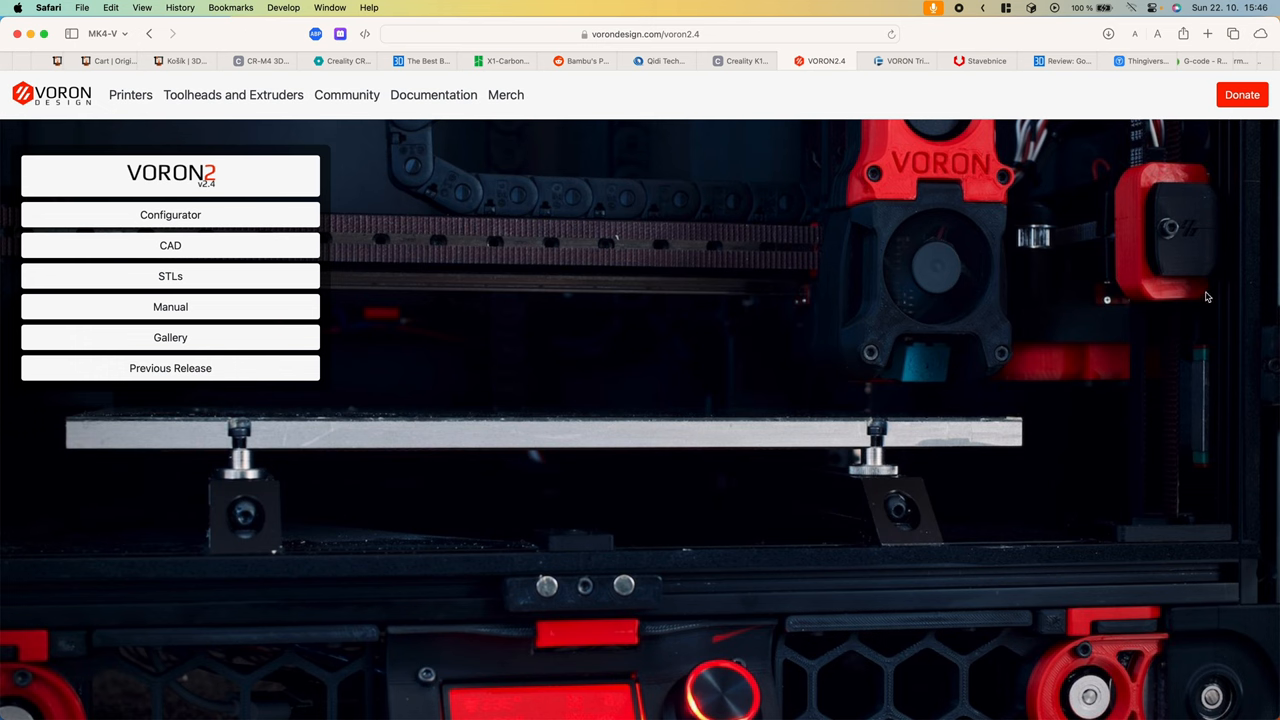
mouse_move(1208, 290)
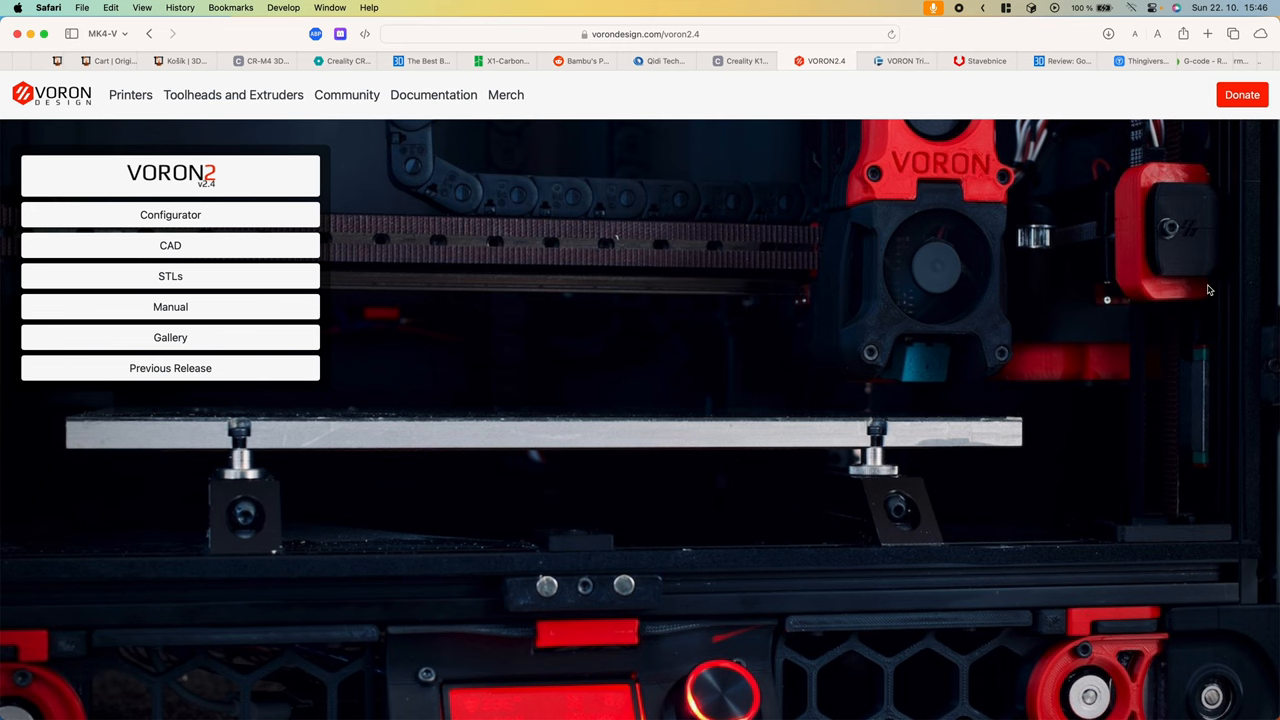
left_click(907, 61)
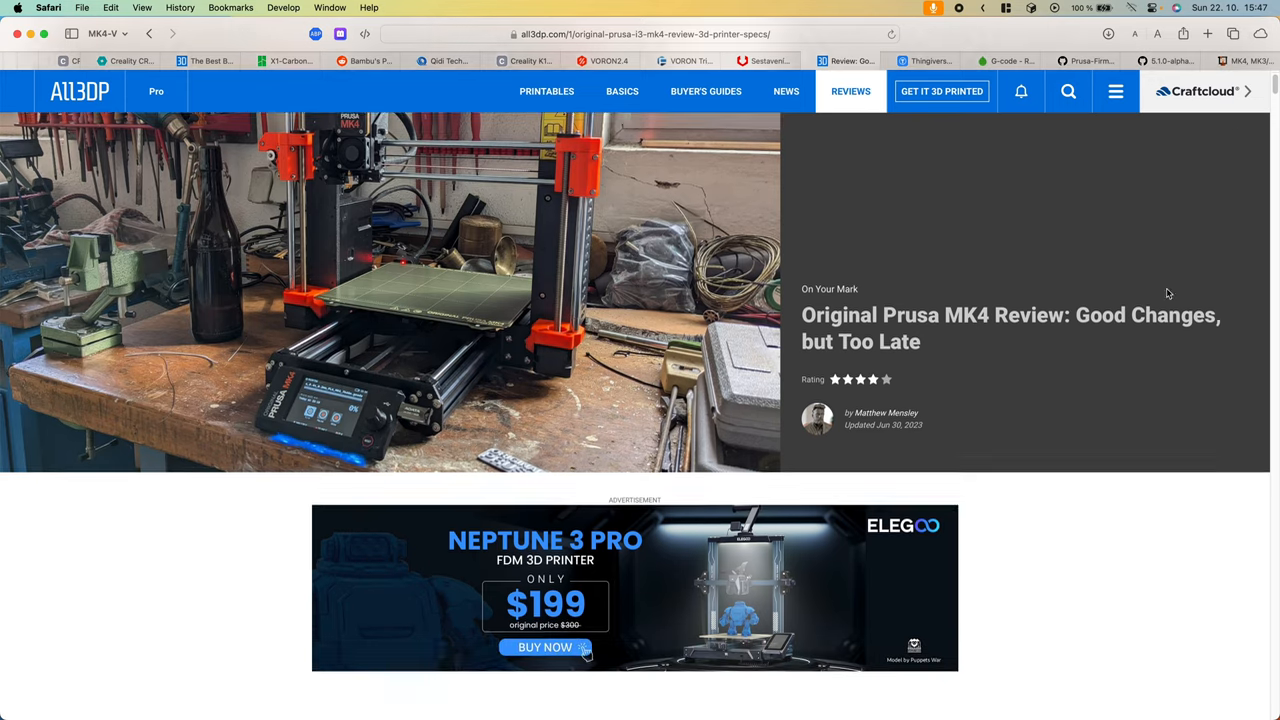
Step: Scroll the All3DP Original Prusa MK4 review down to its Pros and Cons list
scroll("down", 3)
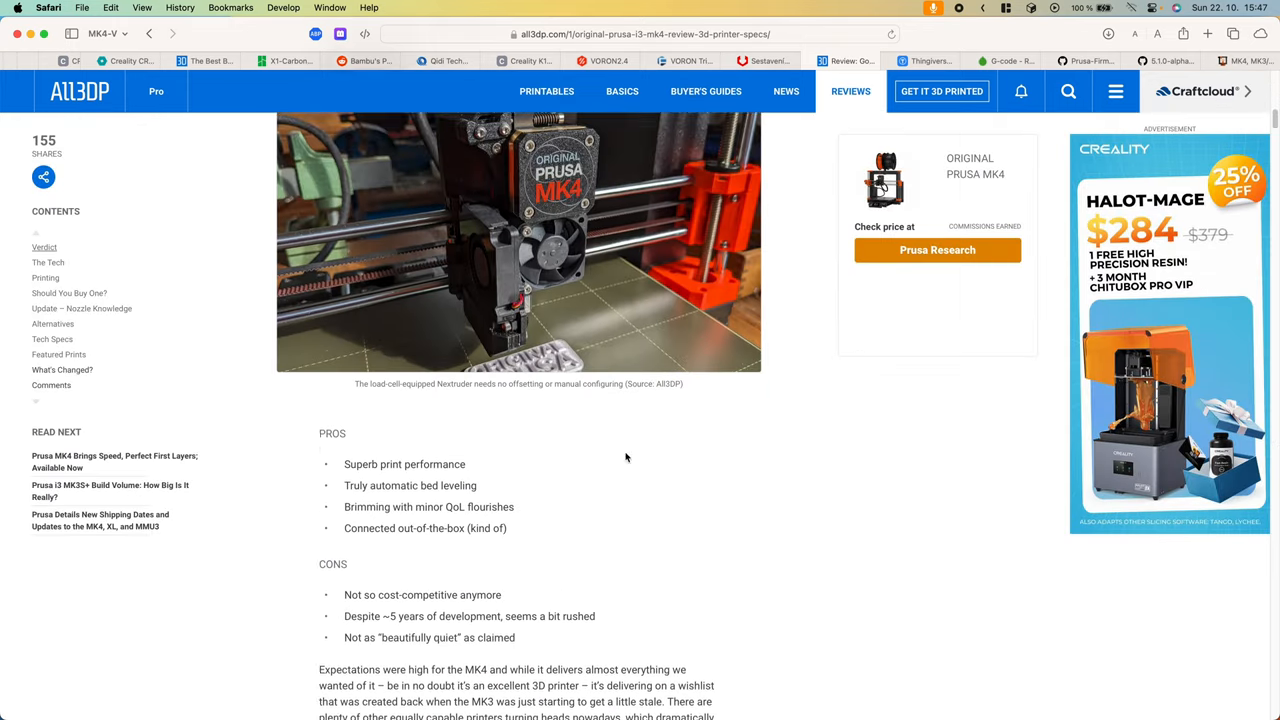
scroll("down", 3)
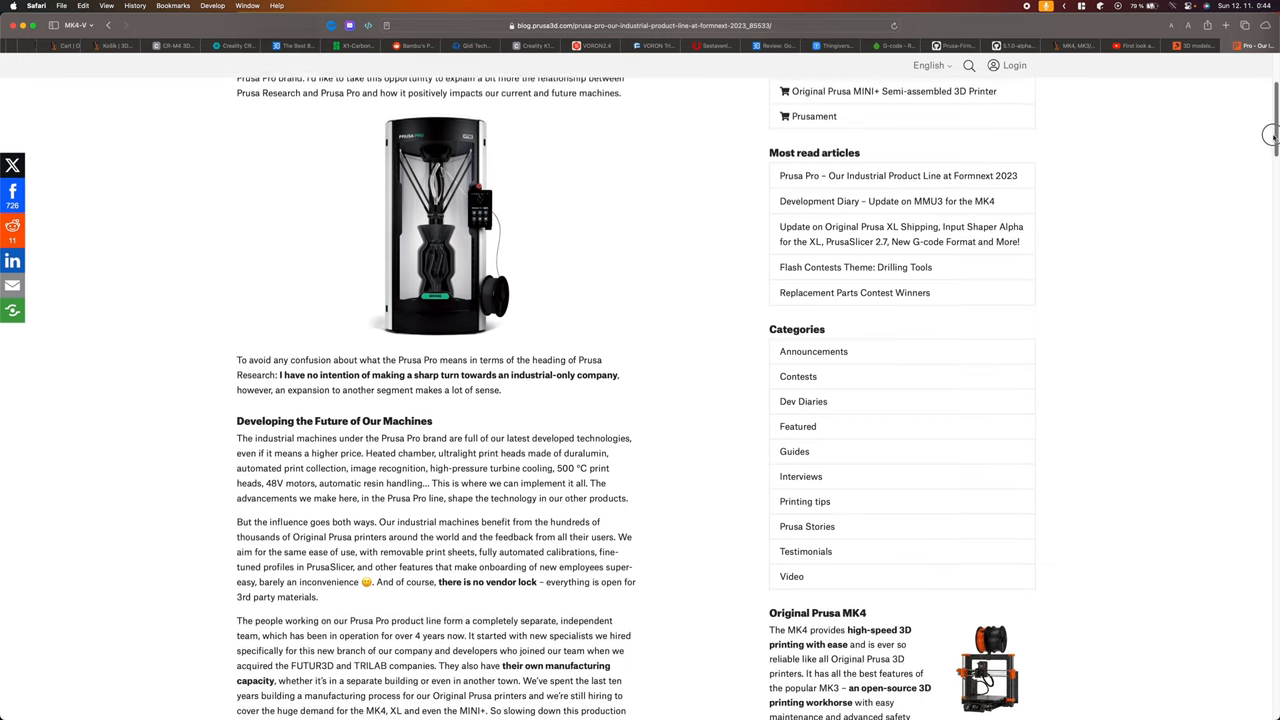
Step: Scroll the Prusa Pro article to the Developing the Future and Formnext sections
scroll("down", 3)
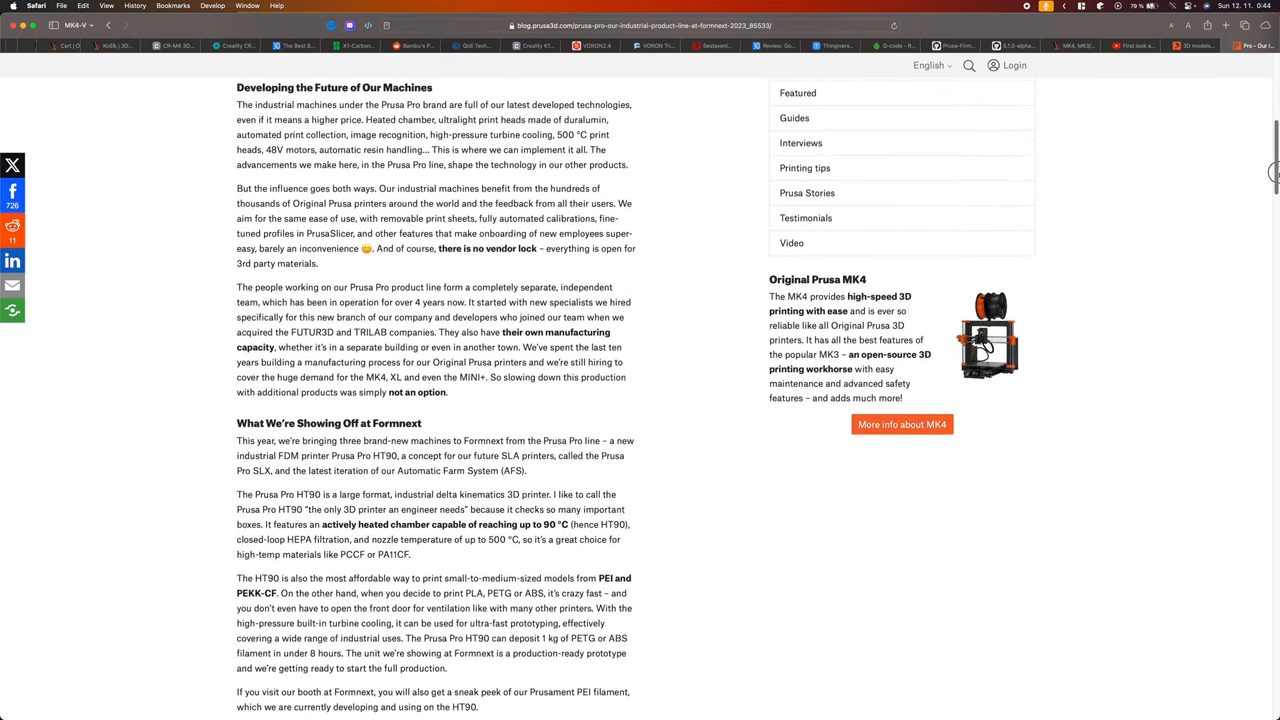
scroll("down", 3)
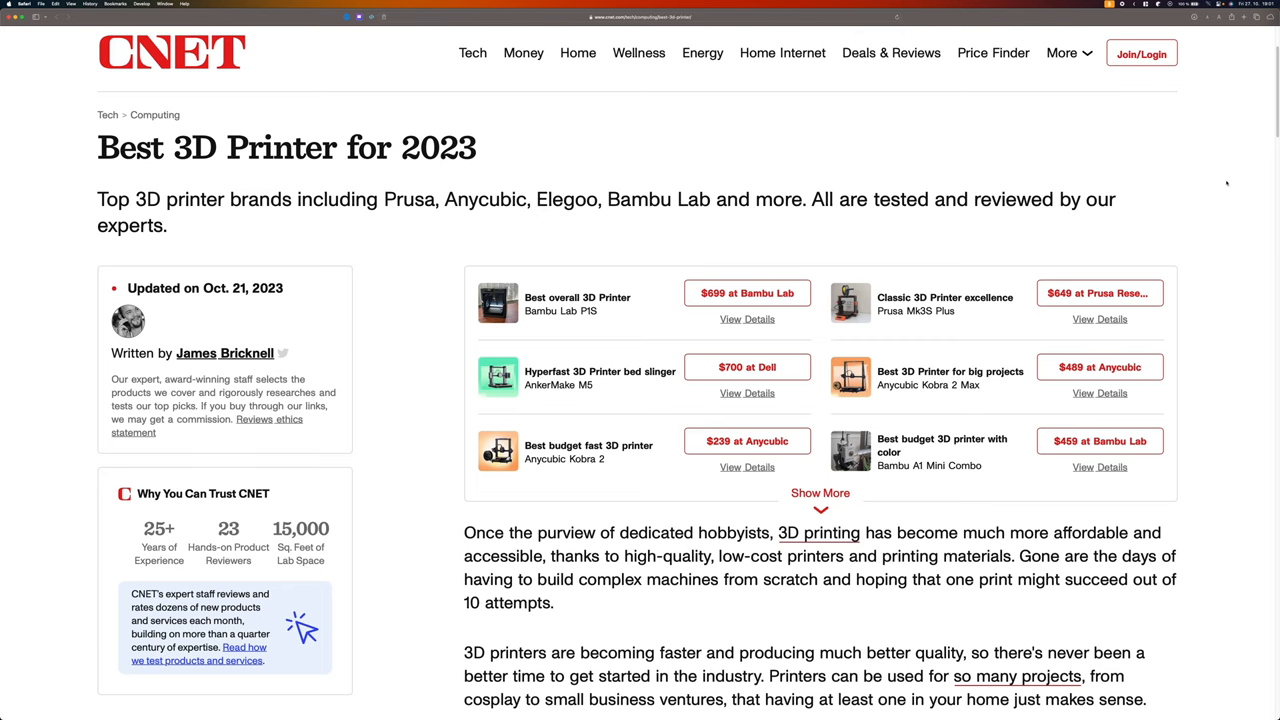
mouse_move(1099, 293)
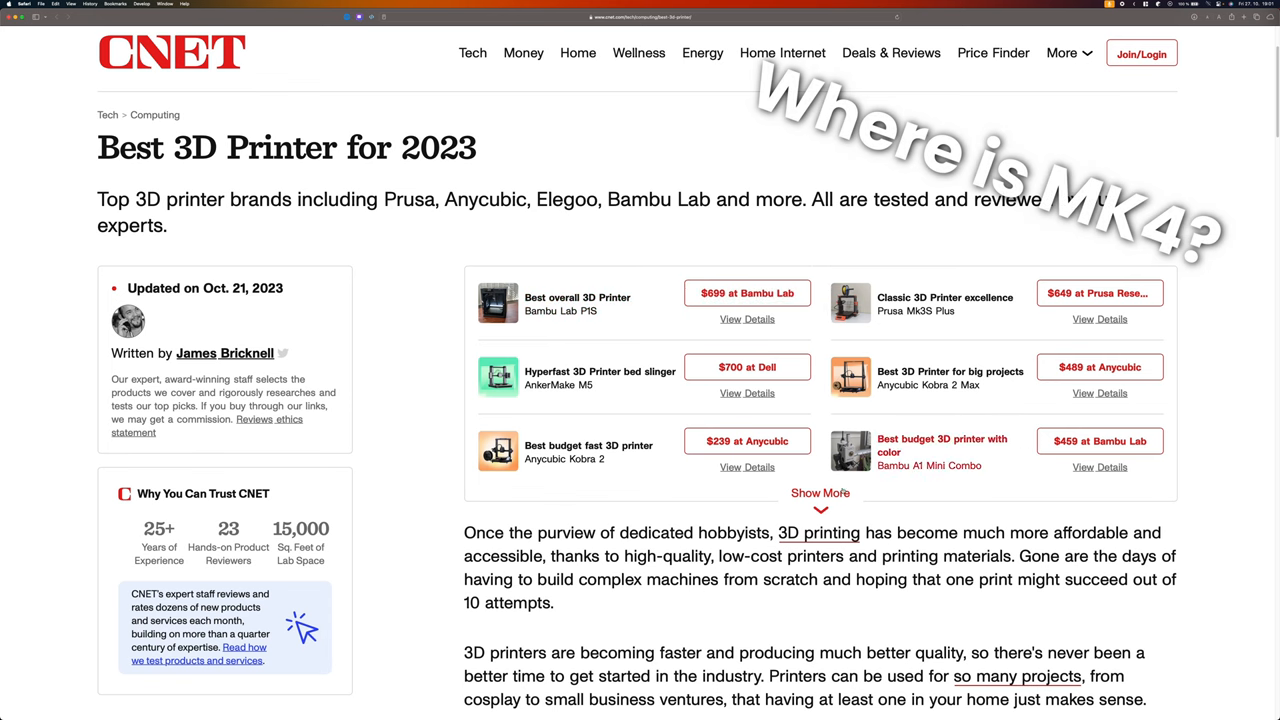
Step: Open the paid, shipped Original Prusa MK4 kit order (CZK 22,108) and scroll its details
left_click(820, 493)
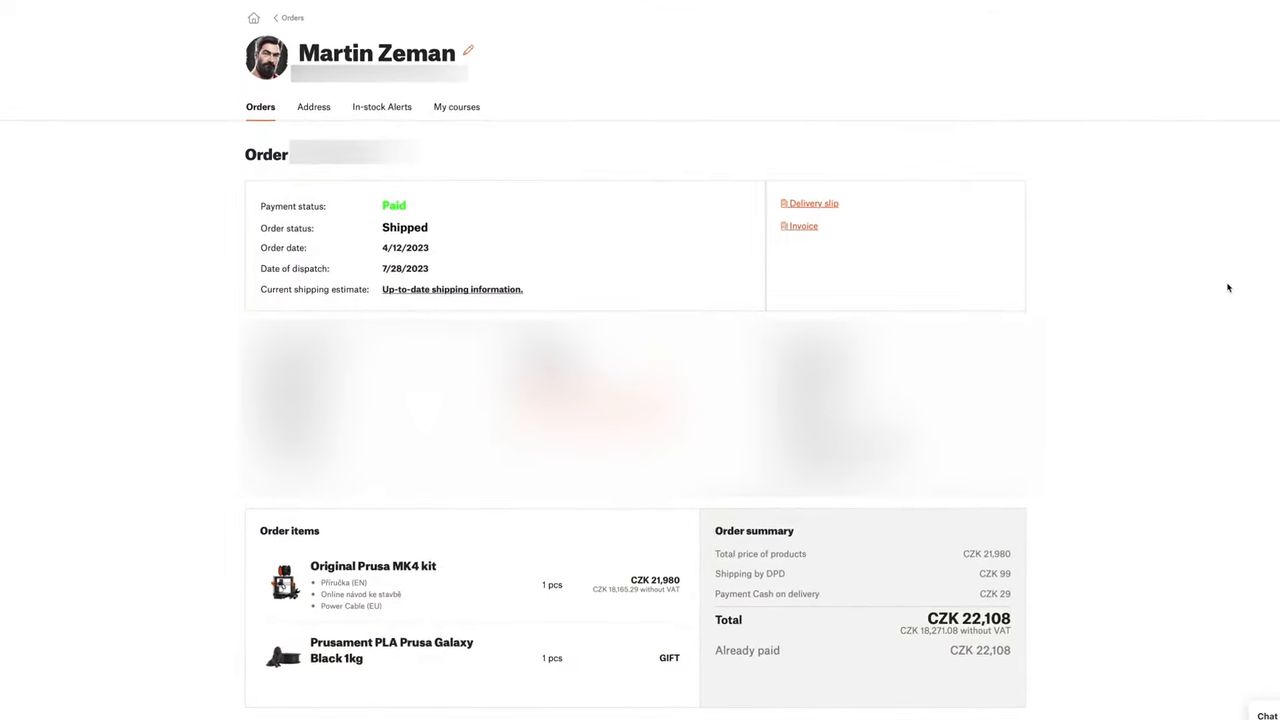
scroll("down", 3)
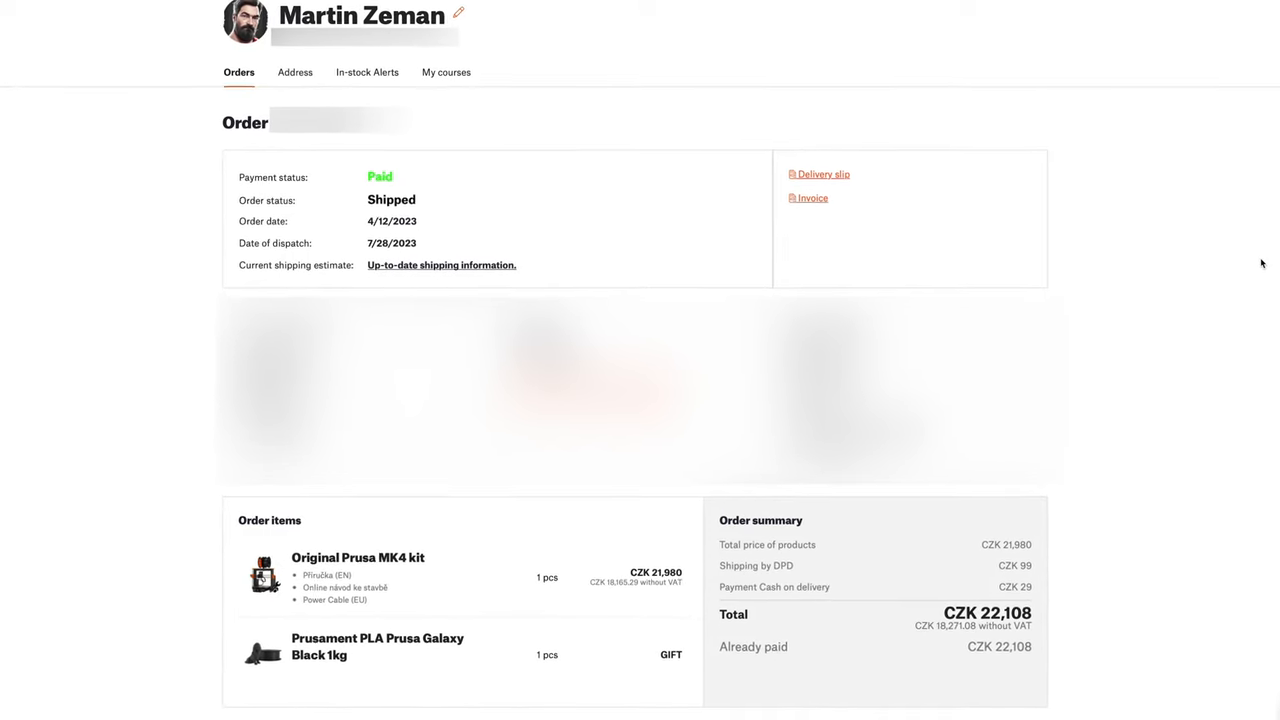
scroll("down", 3)
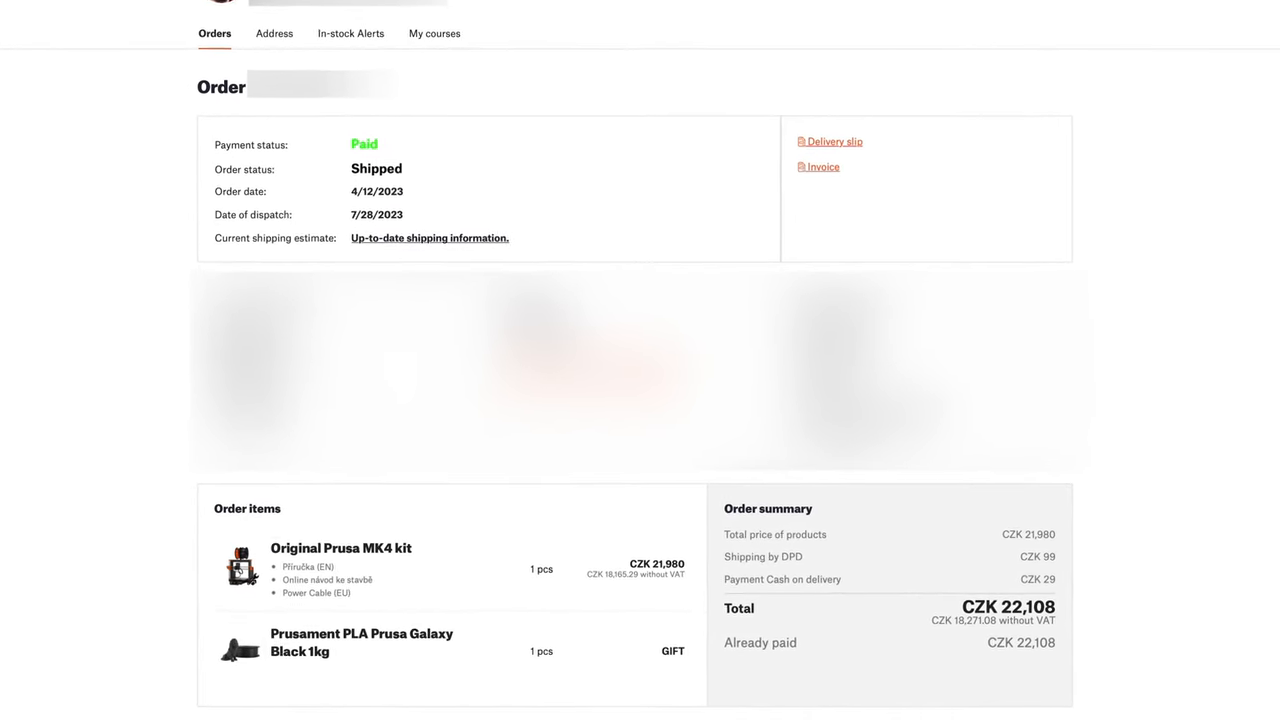